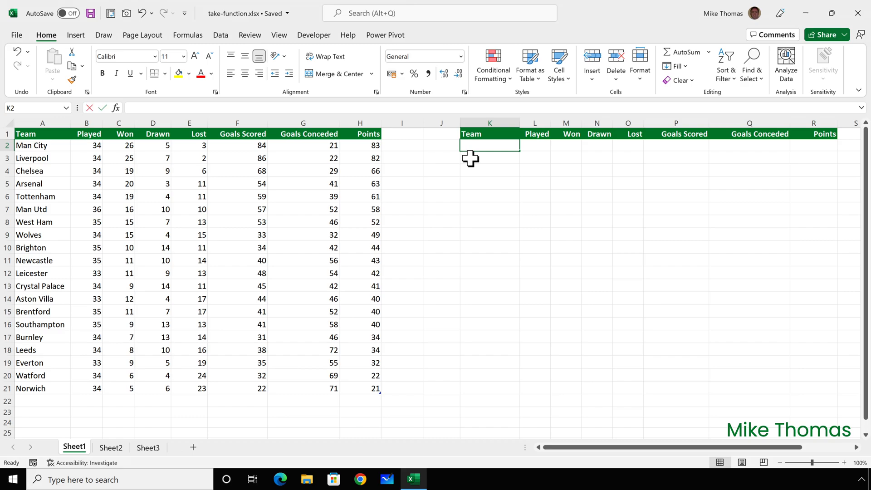
Enter =TAKE(Teams,4) in K2 to spill Man City, Liverpool, Chelsea and Arsenal across K2:R5.
type("=ta")
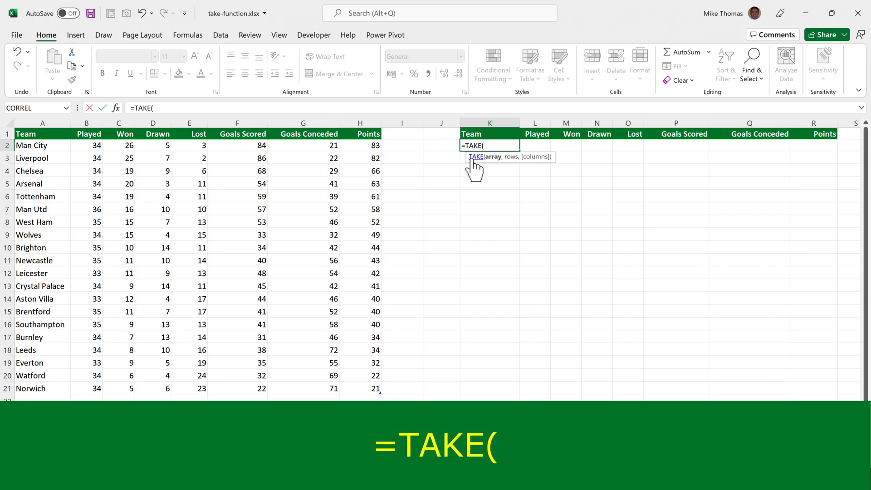
type("team")
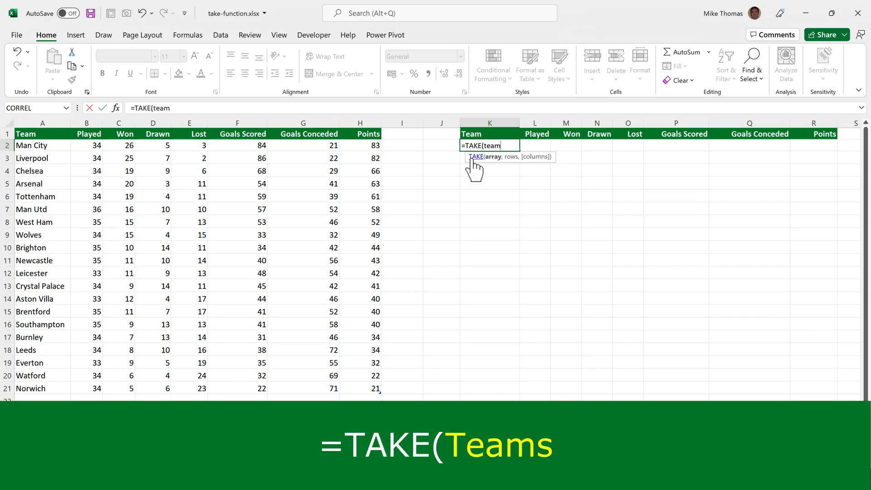
type("s")
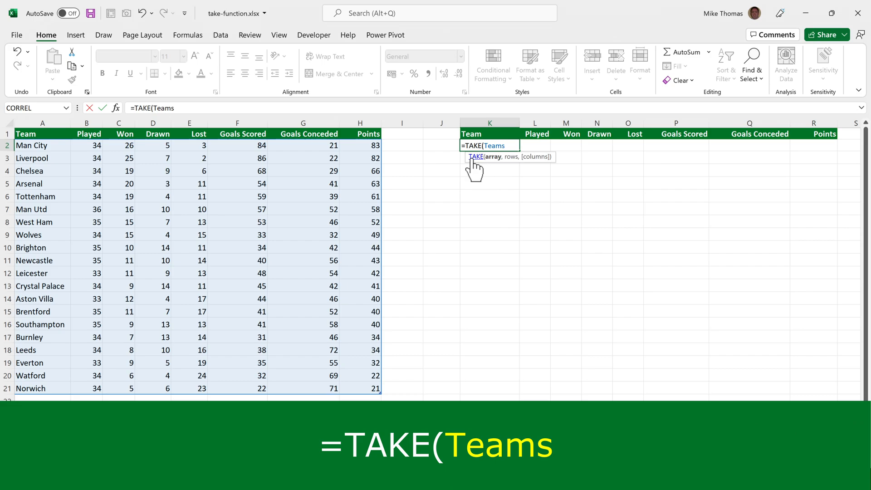
type(",4)")
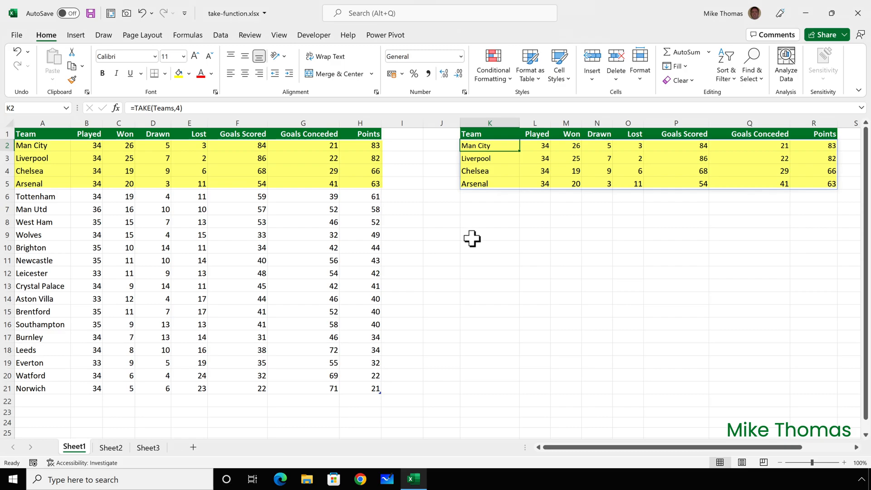
On Sheet2, enter =TAKE(A2:H21,4) in K2 using the plain range as the array.
left_click(110, 447)
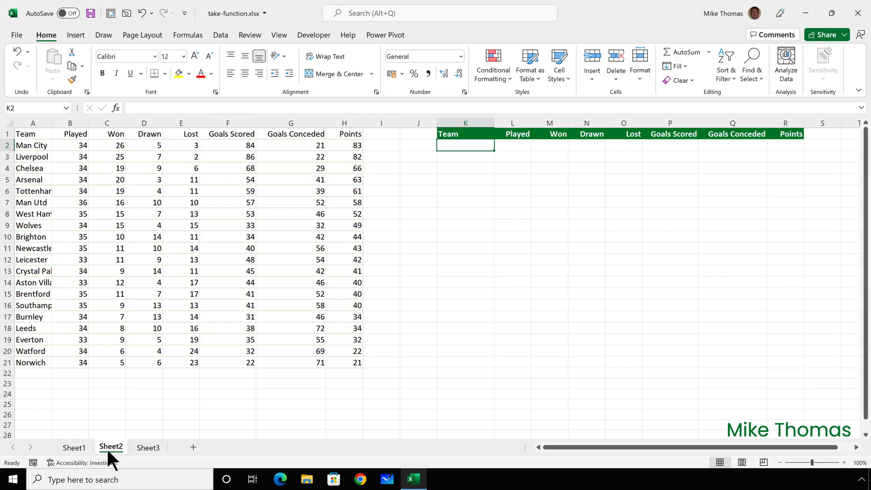
type("=take(")
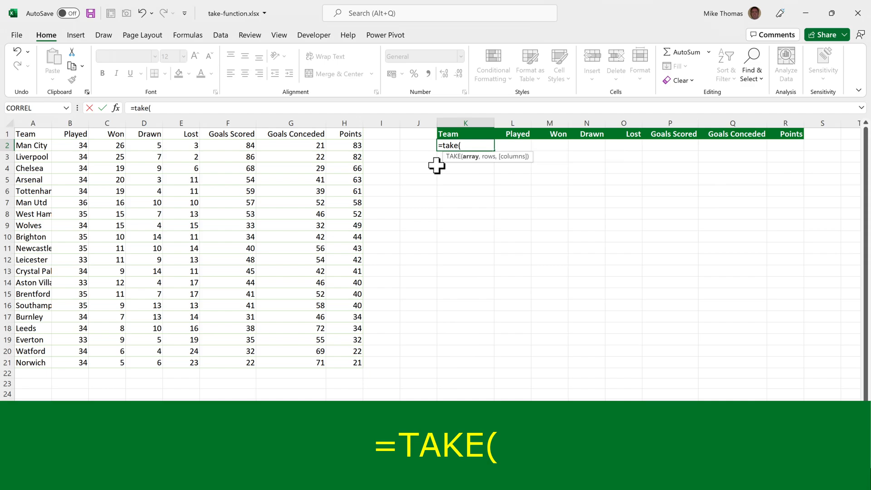
left_click_drag(26, 145, 191, 157)
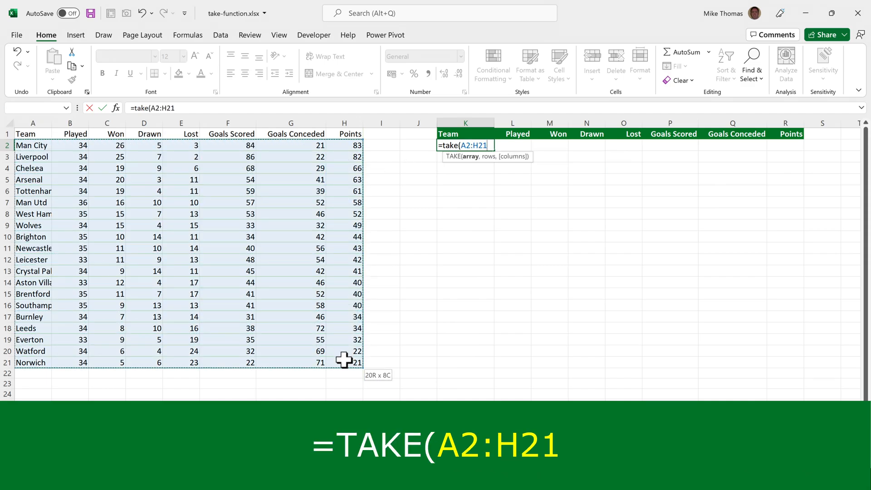
type(",")
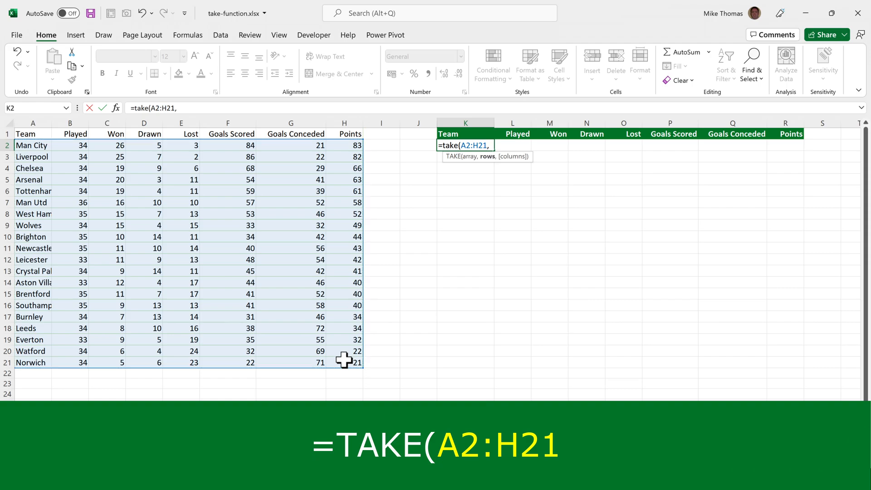
type("4)")
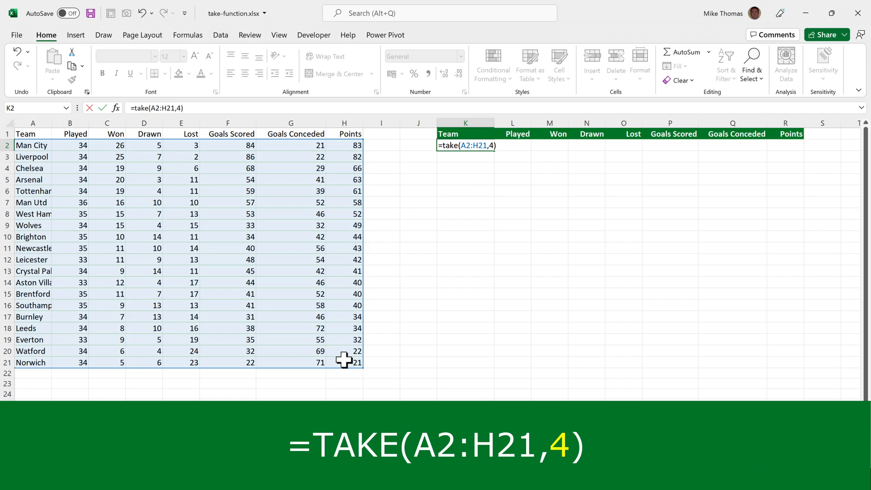
key("Return")
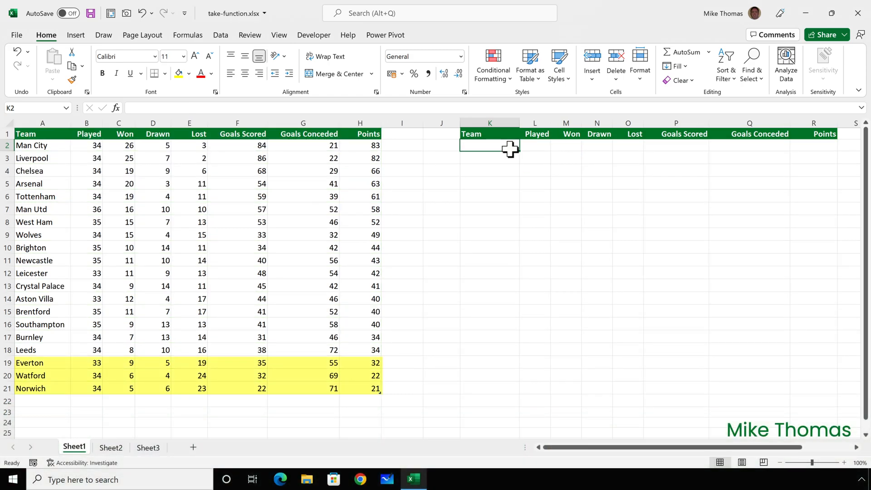
On Sheet1, enter =TAKE(Teams,-3) in K2 to spill Everton, Watford and Norwich.
type("=")
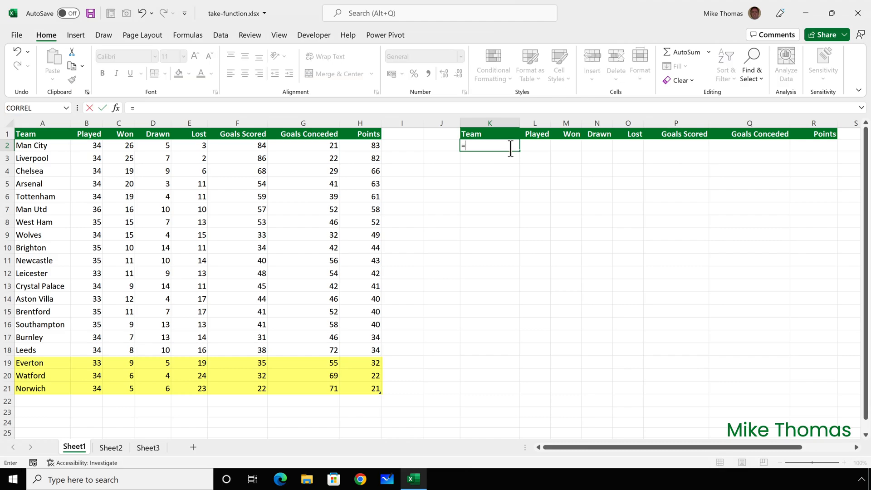
type("take(")
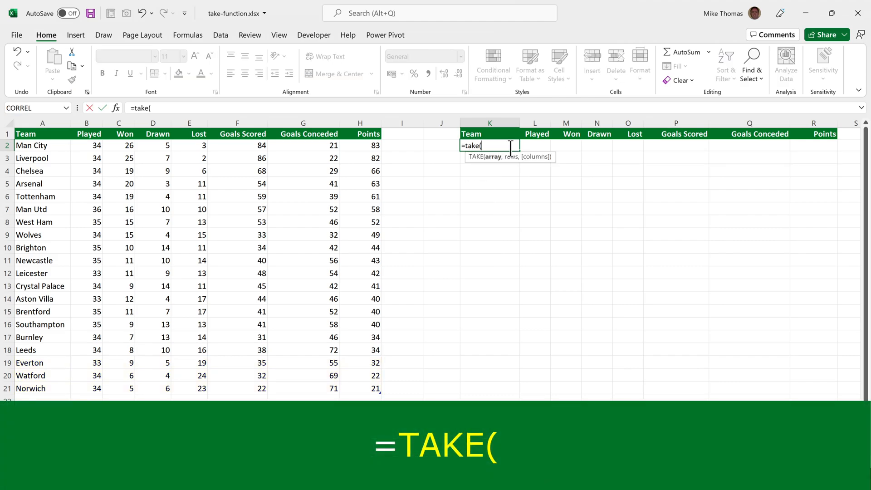
type("team")
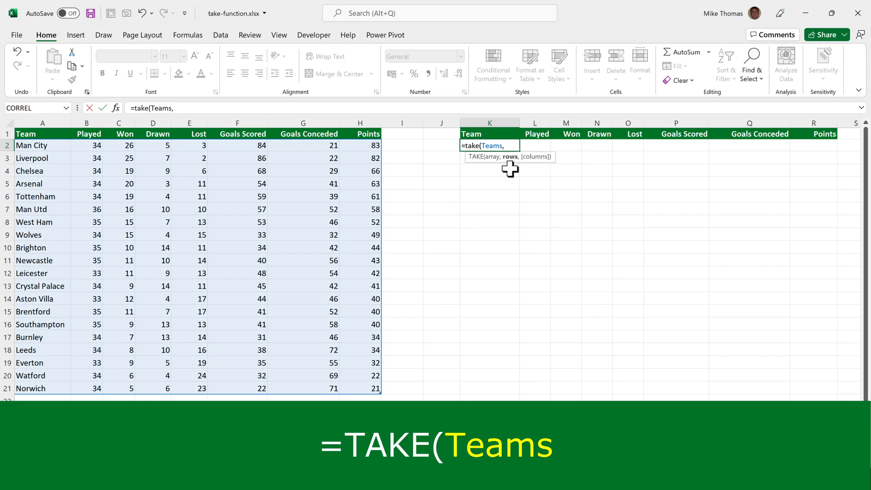
mouse_move(528, 221)
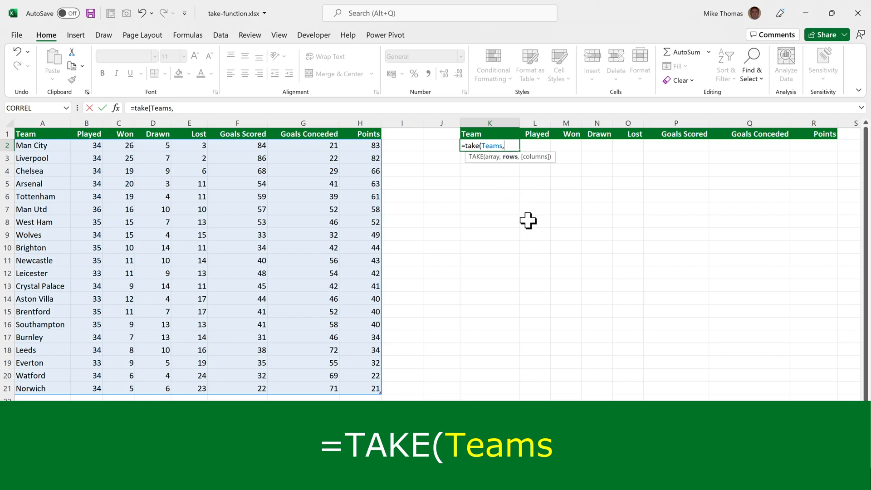
type("-3")
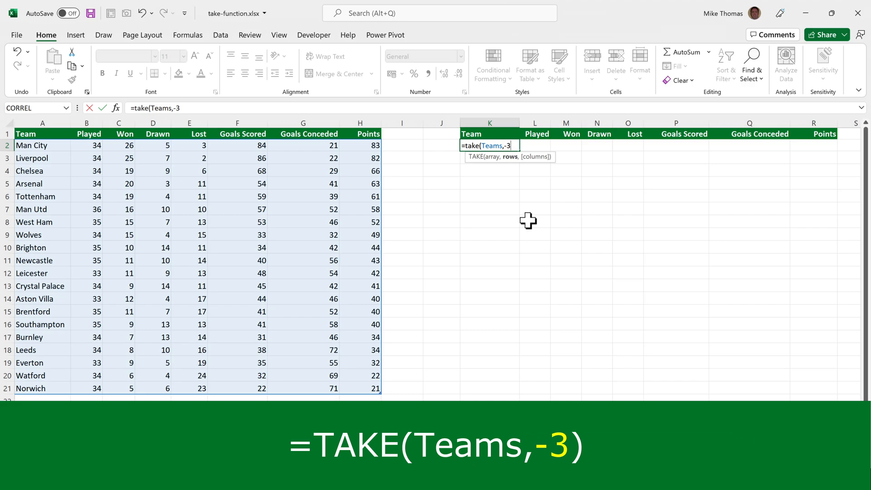
type(")")
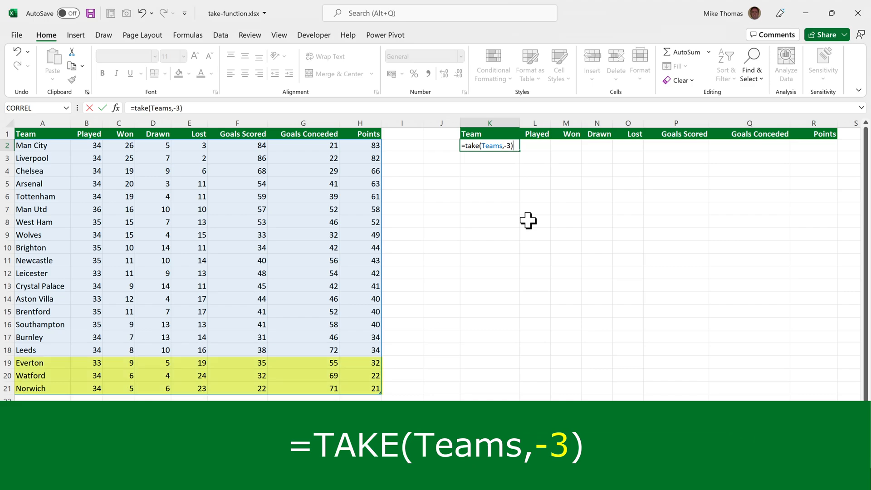
key("Return")
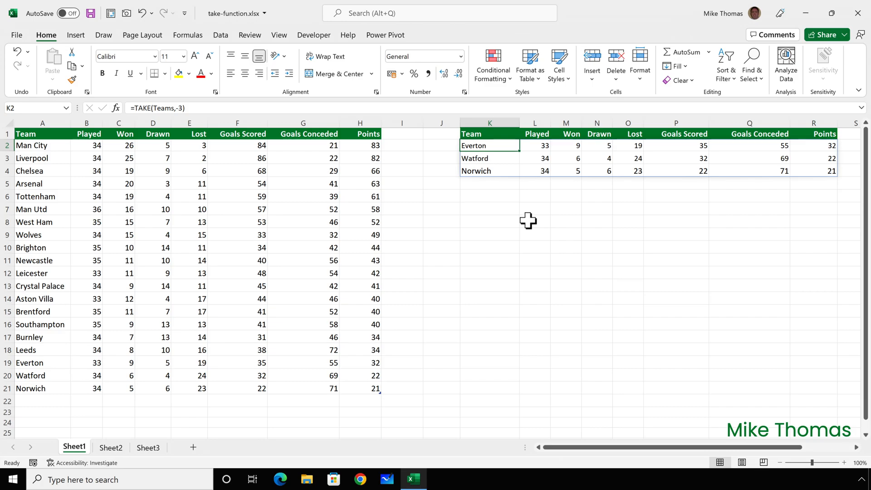
left_click(148, 447)
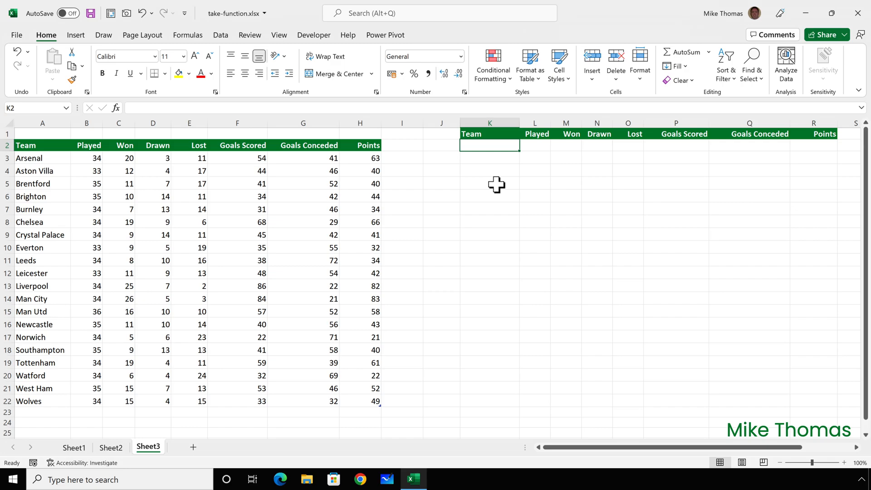
Build =TAKE(SORT(Teams1,8,-1),4) in K2 to return the four highest-points teams.
type("=take")
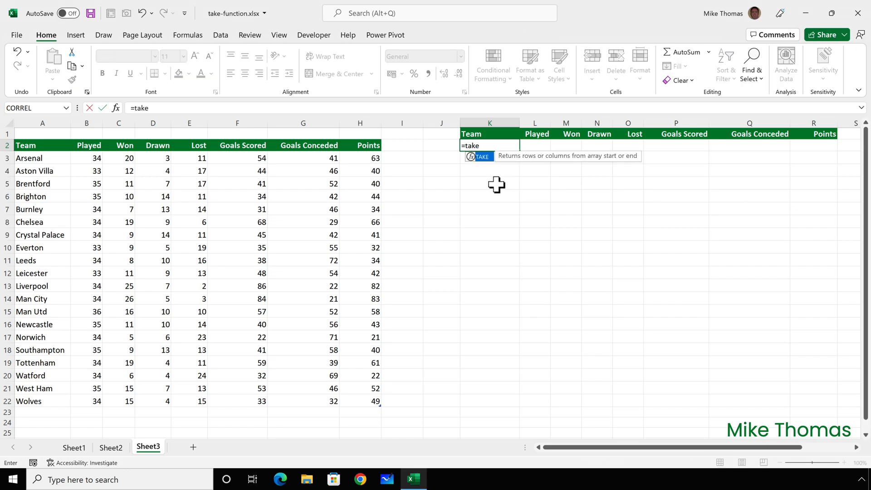
type("(")
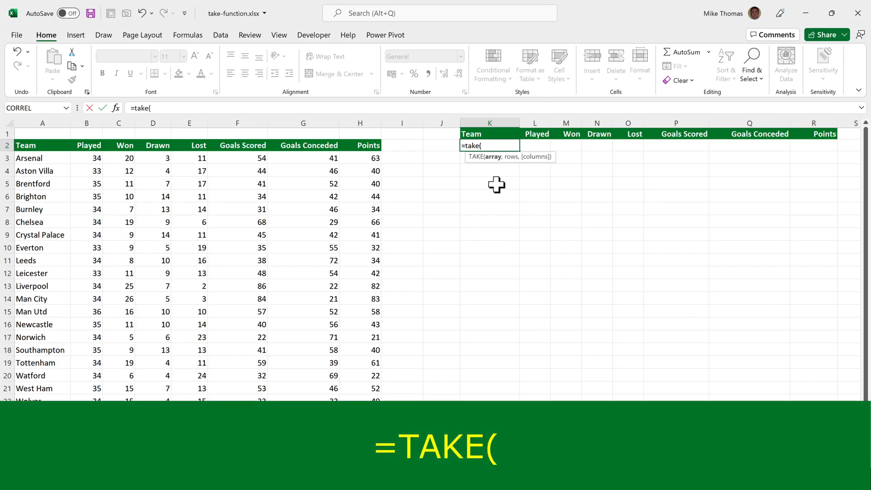
type("sort(")
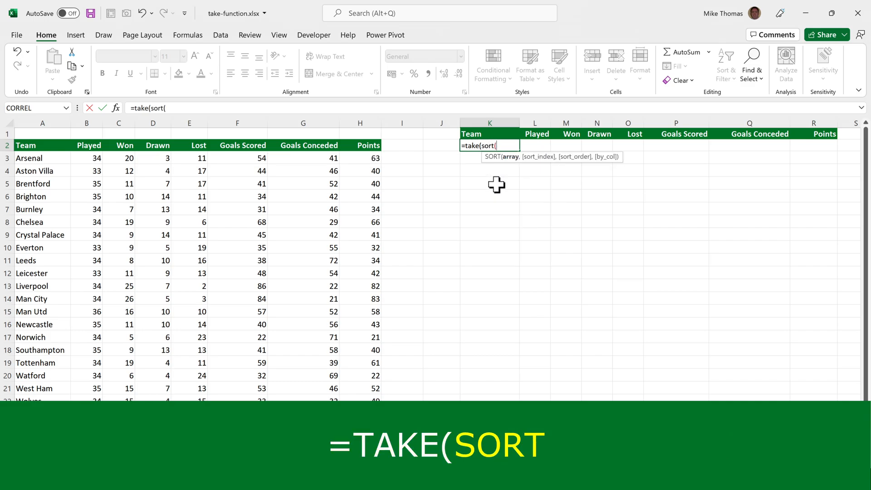
type("team")
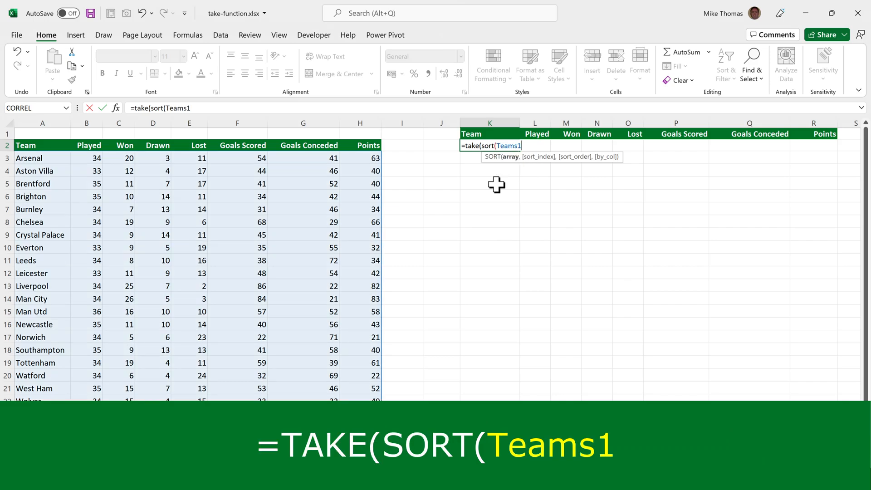
type(",")
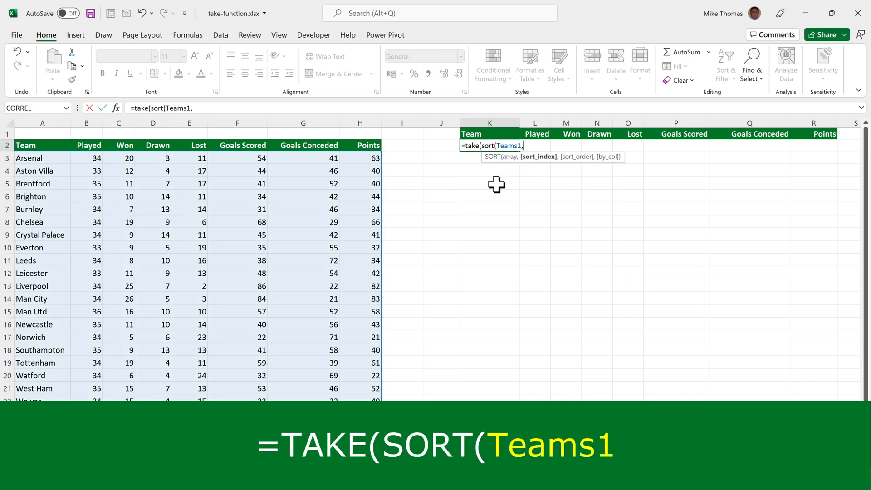
type("8,")
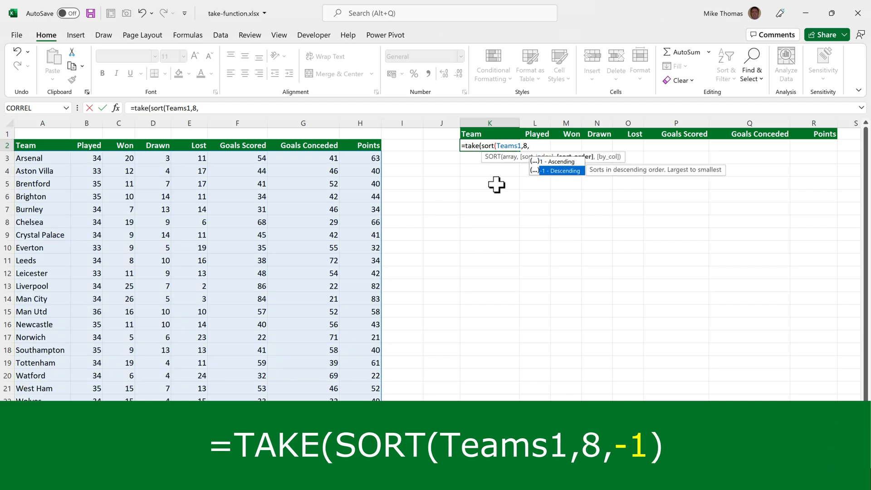
type("-1")
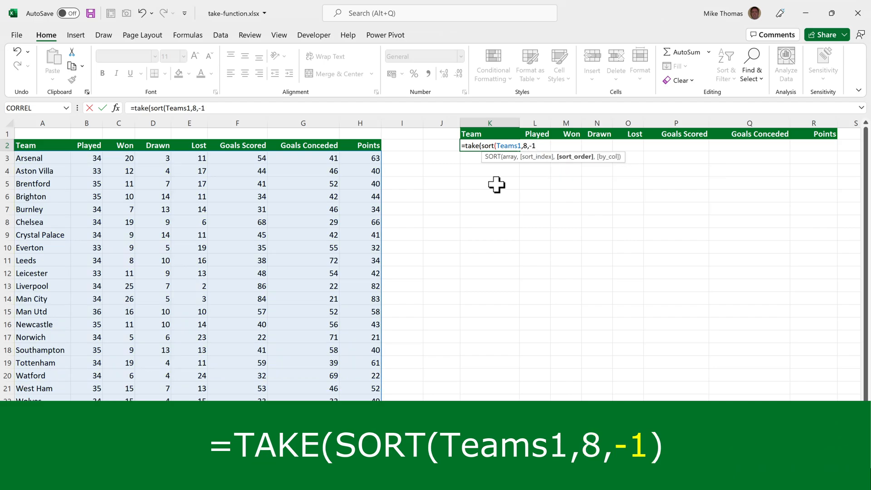
type("),")
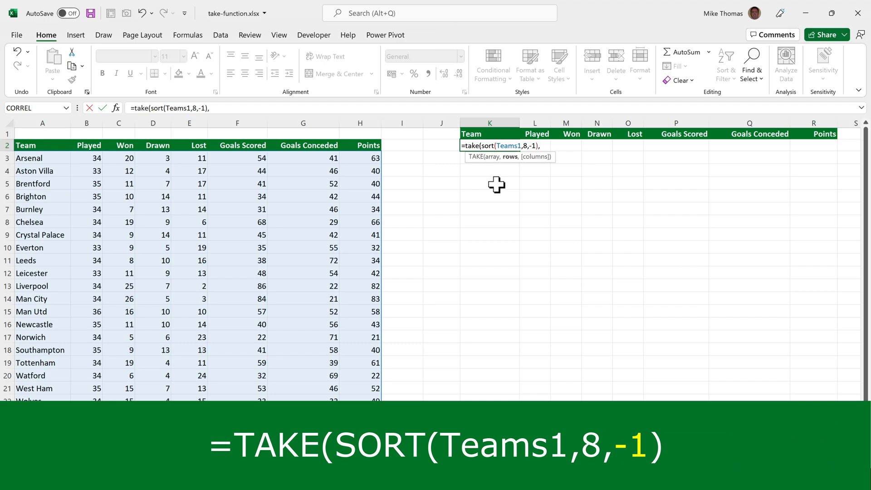
type("4")
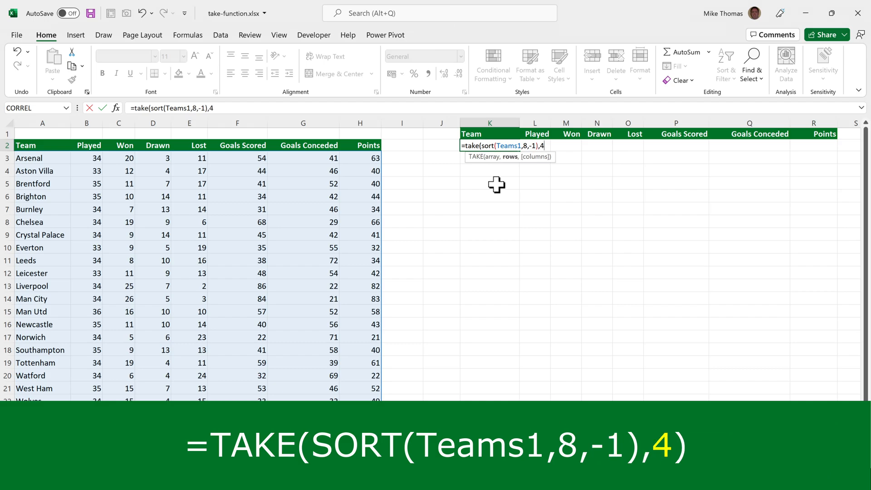